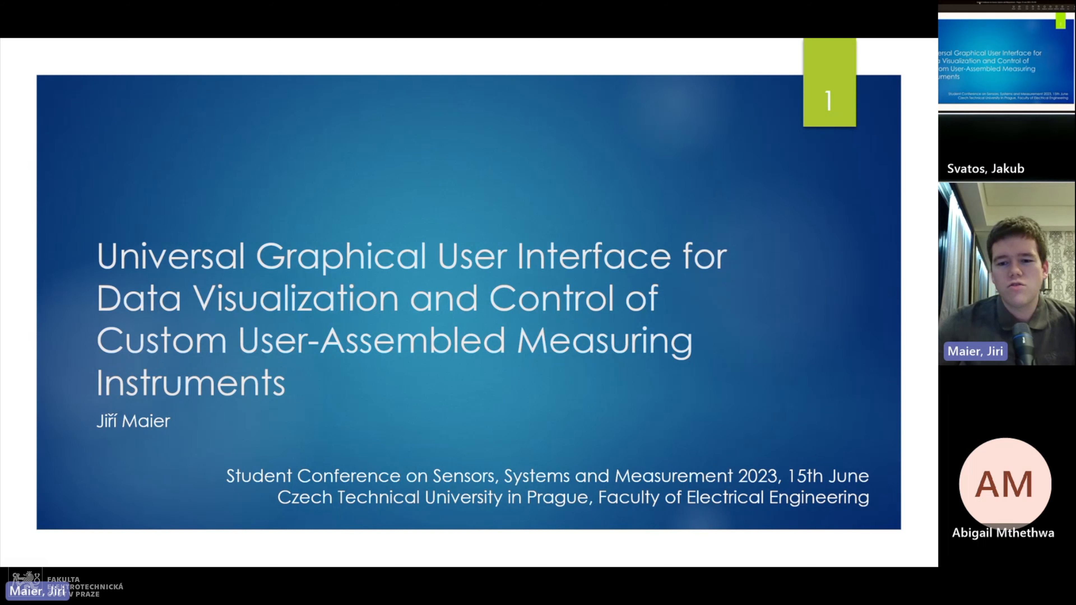
mouse_move(642, 43)
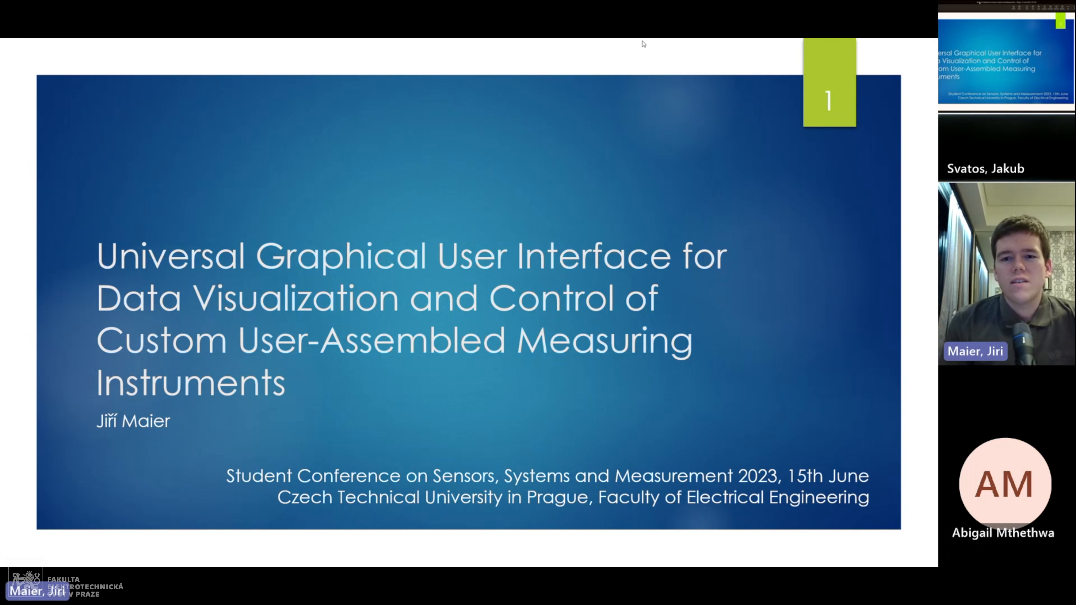
- Advance the shared deck from the title slide to slide 2, Introduction
key(right)
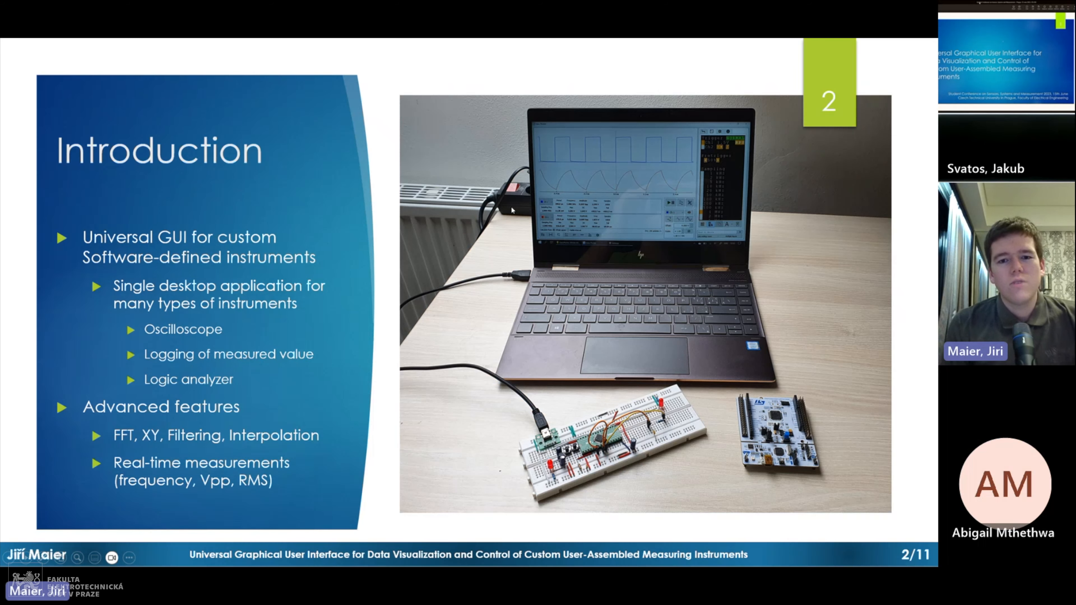
right_click(511, 211)
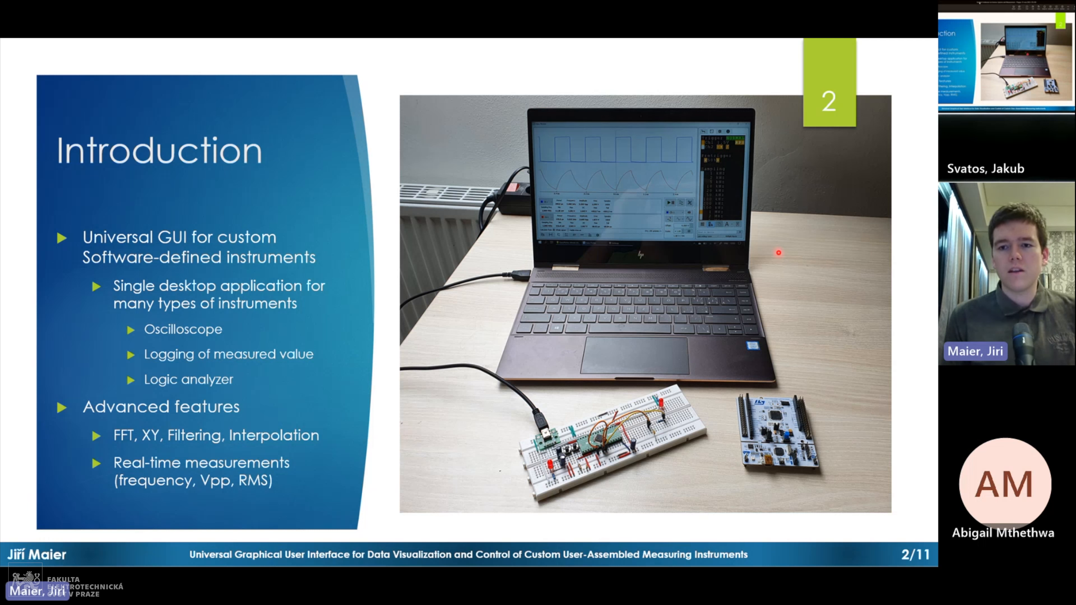
mouse_move(542, 170)
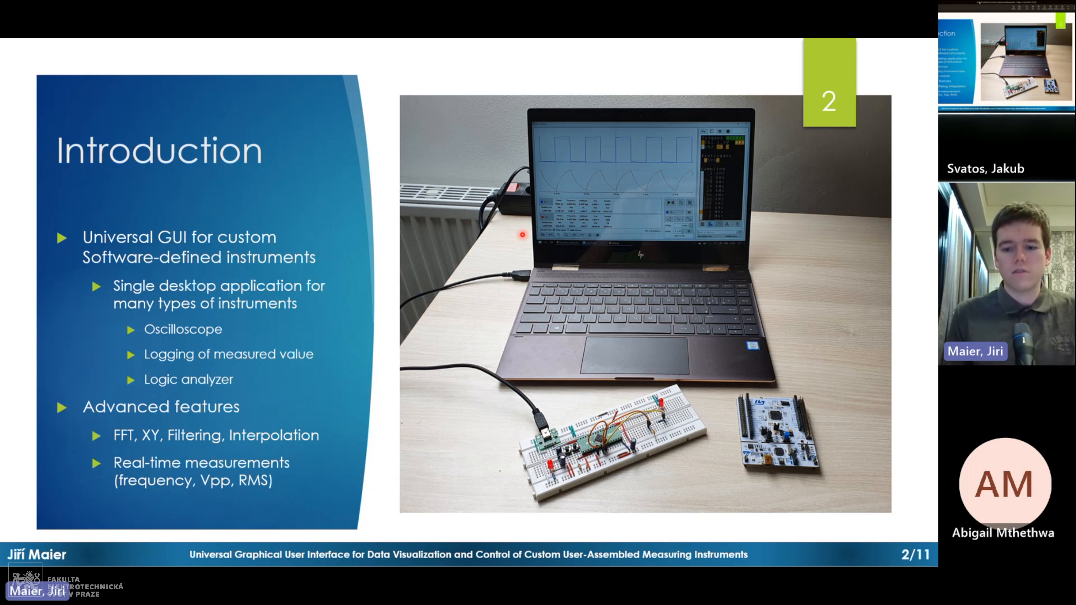
- Advance the shared deck to slide 3, Motivation, with the device-to-interface diagram
key(right)
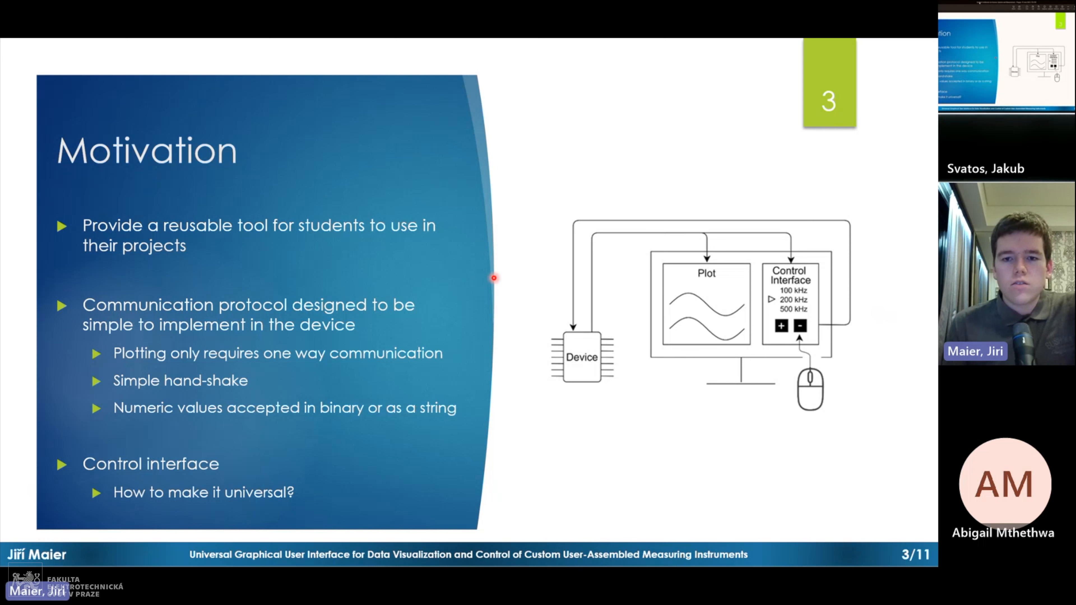
mouse_move(731, 318)
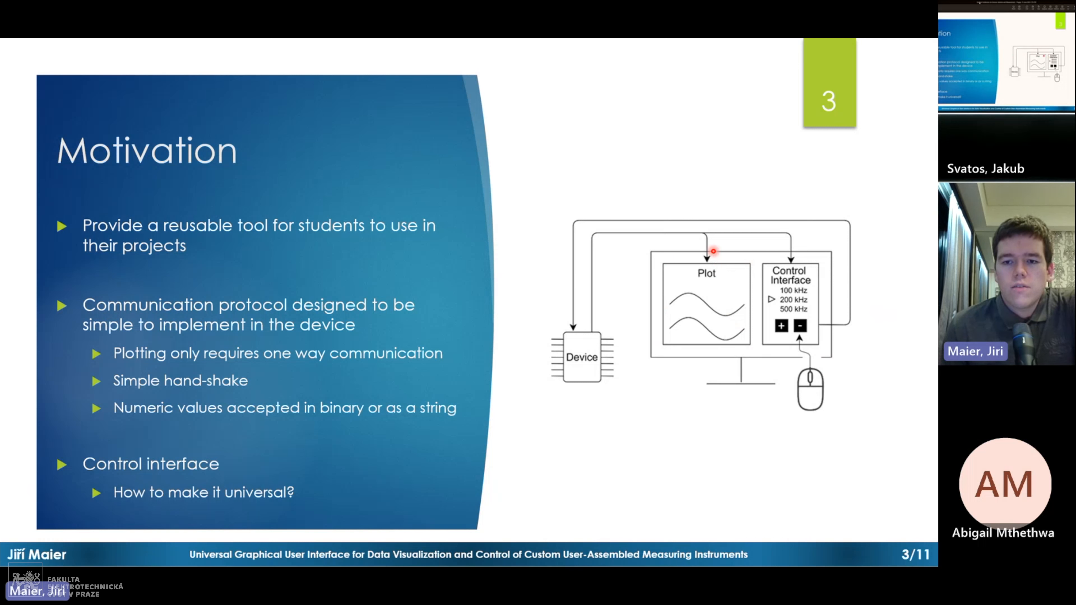
mouse_move(589, 330)
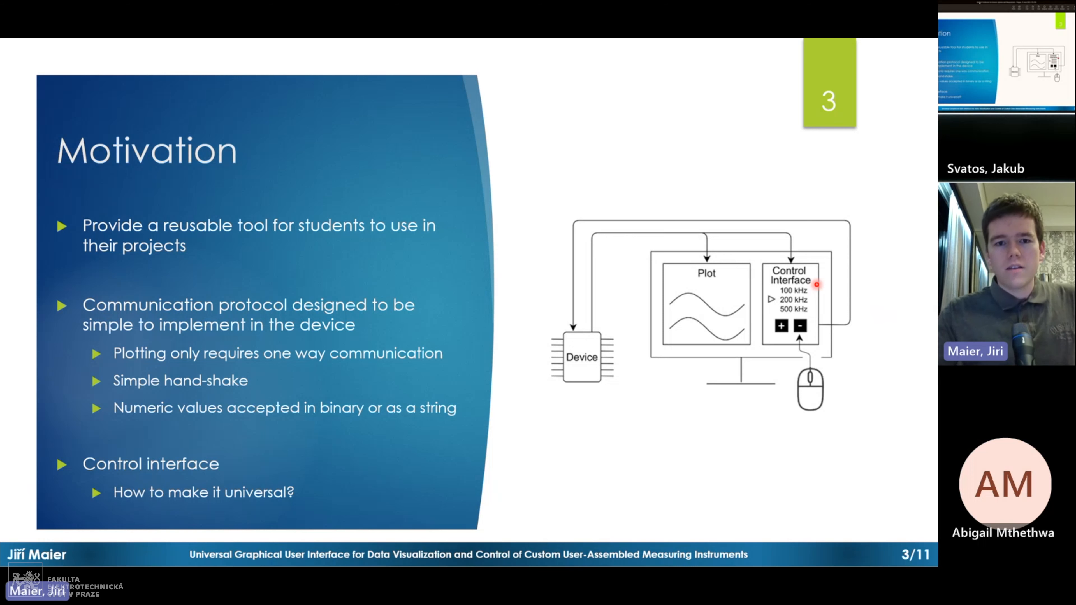
- Advance the shared deck to slide 4, ANSI terminal, with the real-time data displays
key(right)
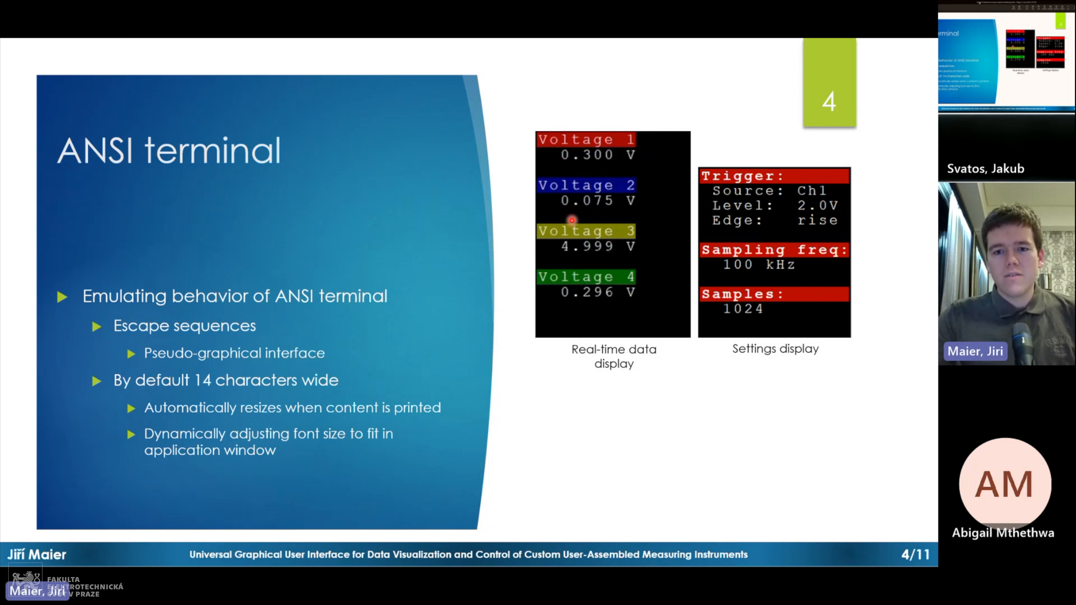
- Show slide 5, Click-to-send feature, then move on to slide 6 on loading the GUI with QML
key(right)
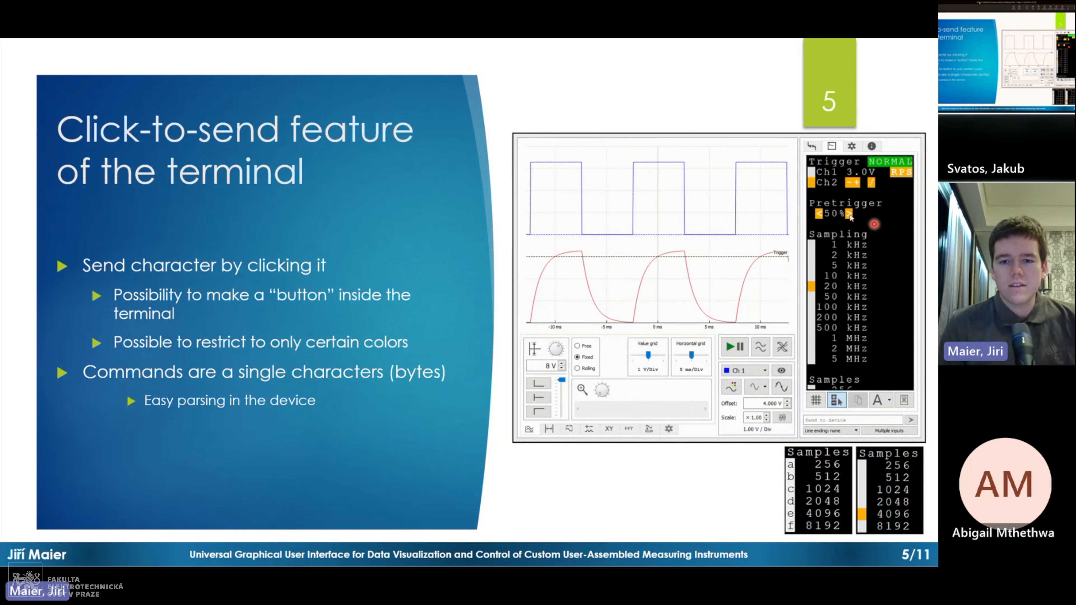
click(849, 213)
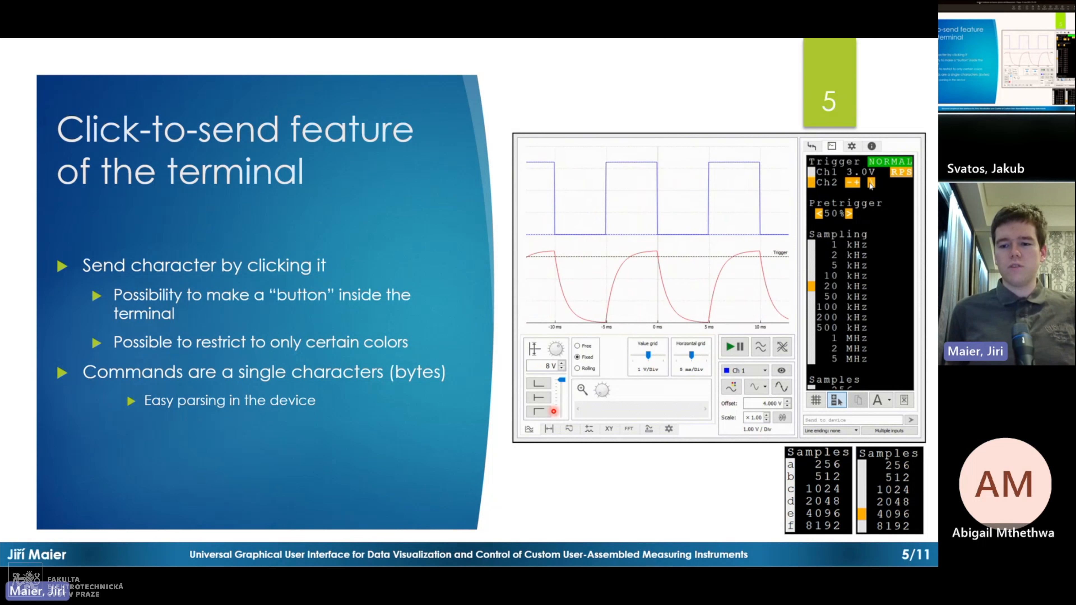
click(847, 213)
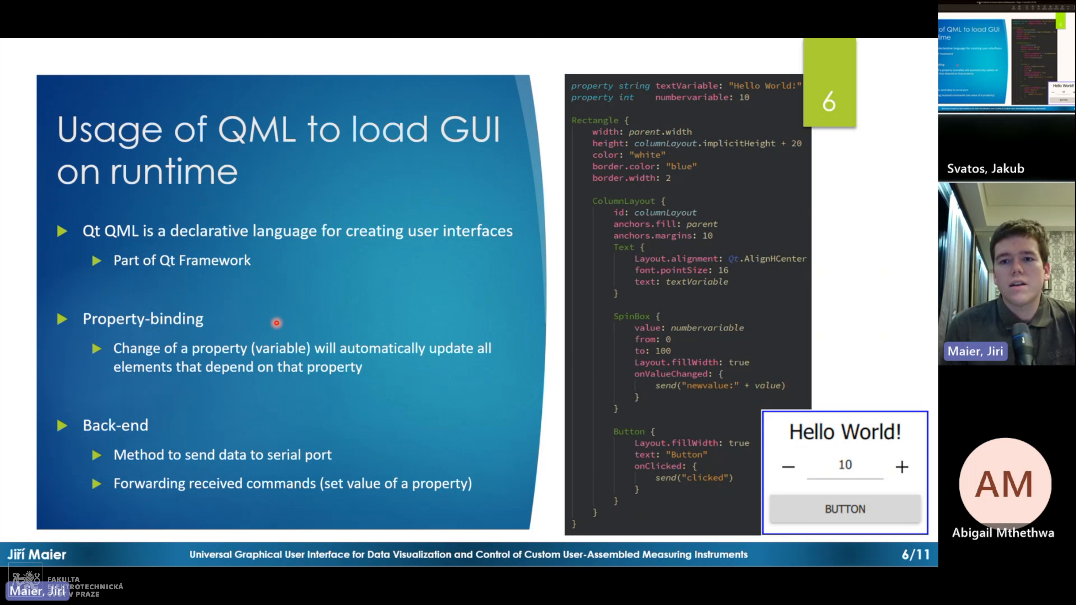
mouse_move(722, 90)
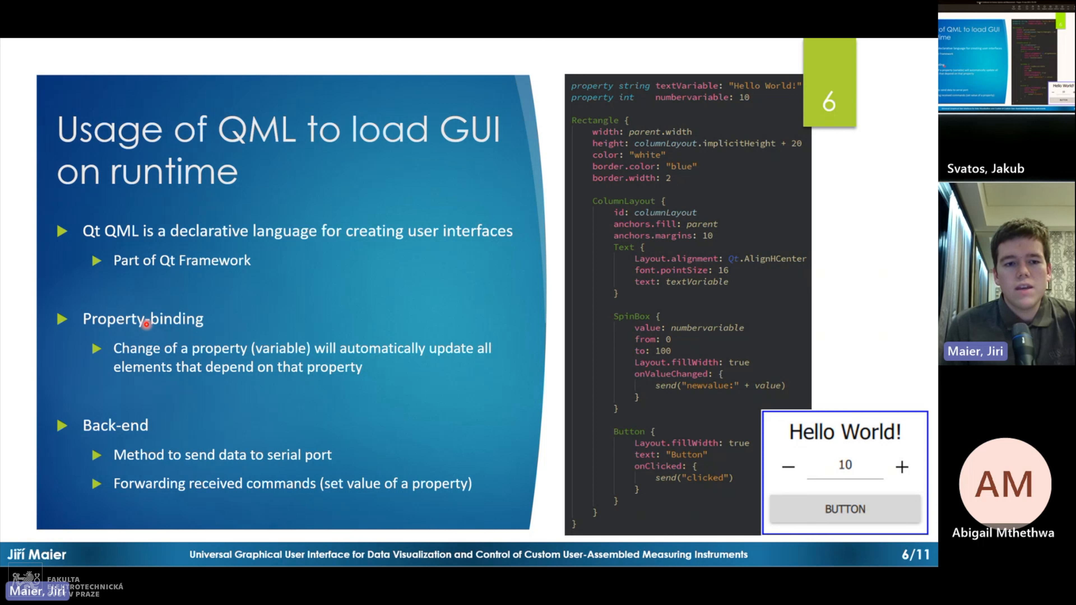
mouse_move(703, 88)
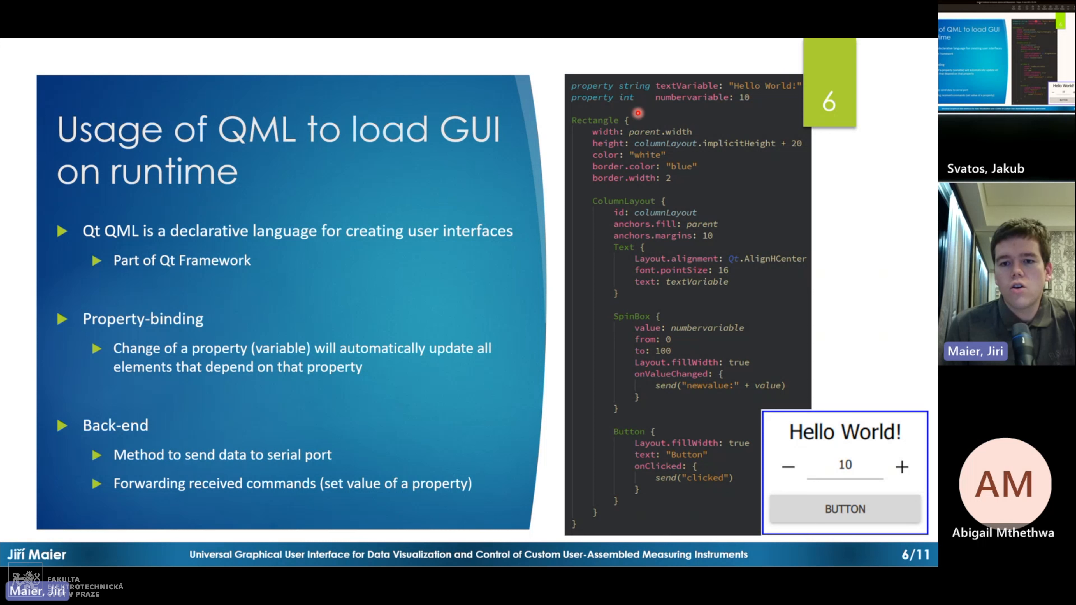
mouse_move(659, 279)
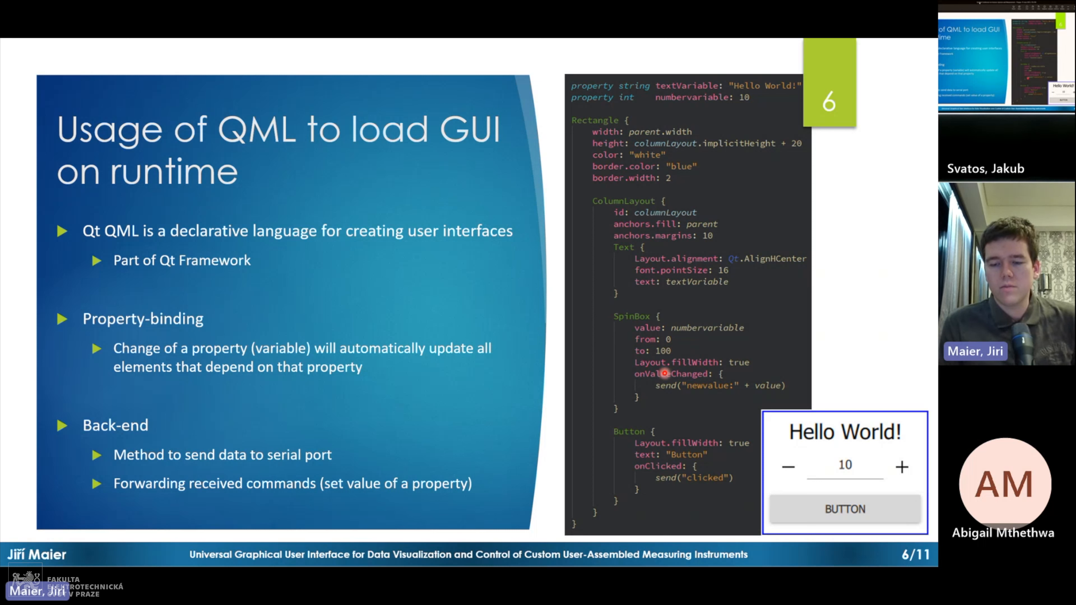
mouse_move(710, 403)
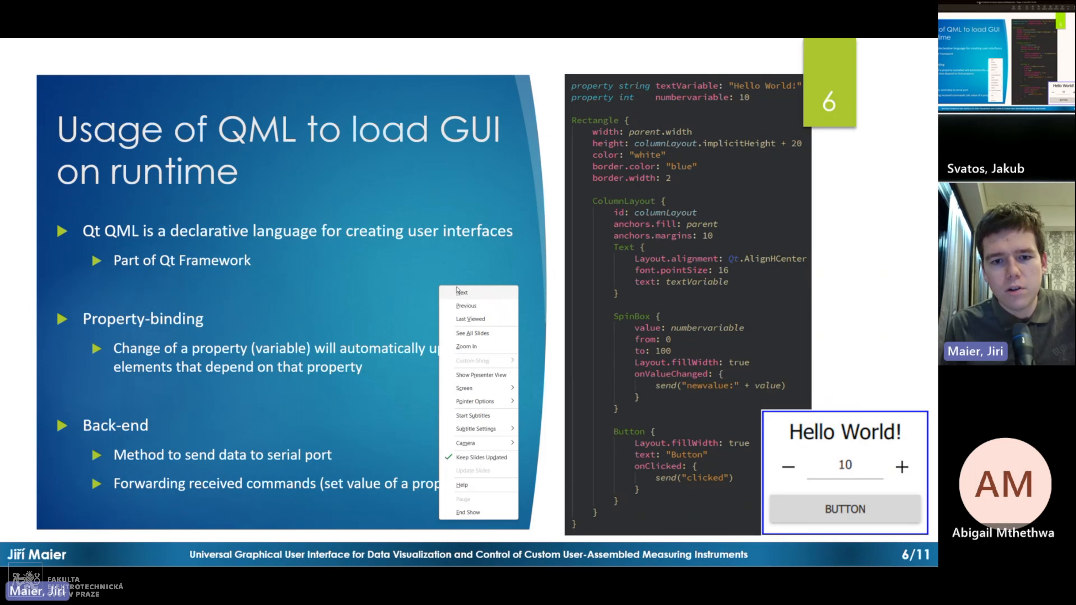
- Advance the shared deck to slide 7, Practical usage example, via the slide show menu's Next
click(462, 291)
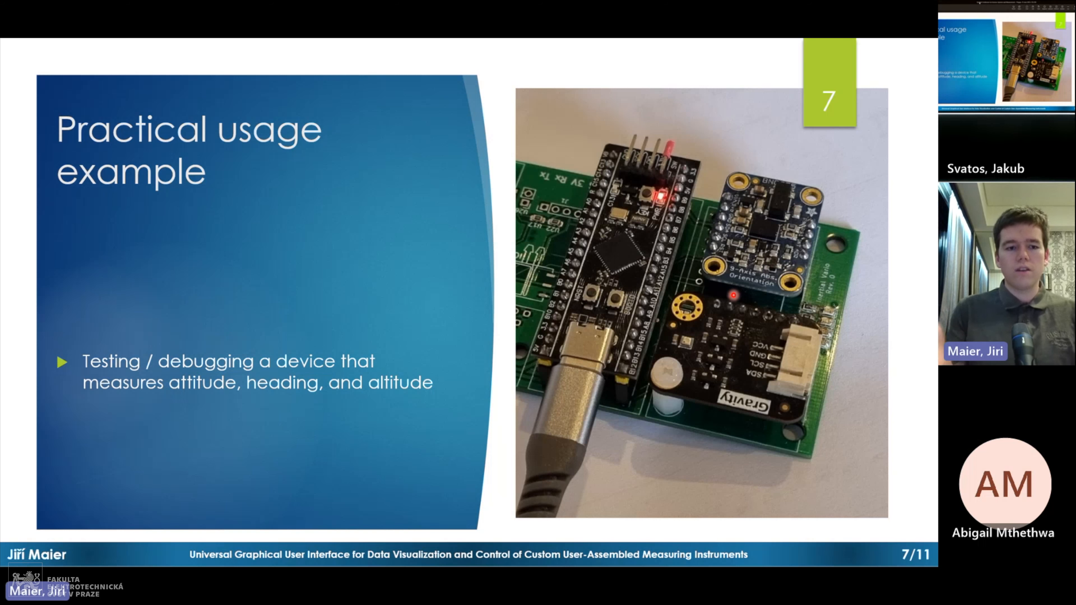
- Advance the shared deck to slide 8, Uninitialized application, with the default QML area
key(Right)
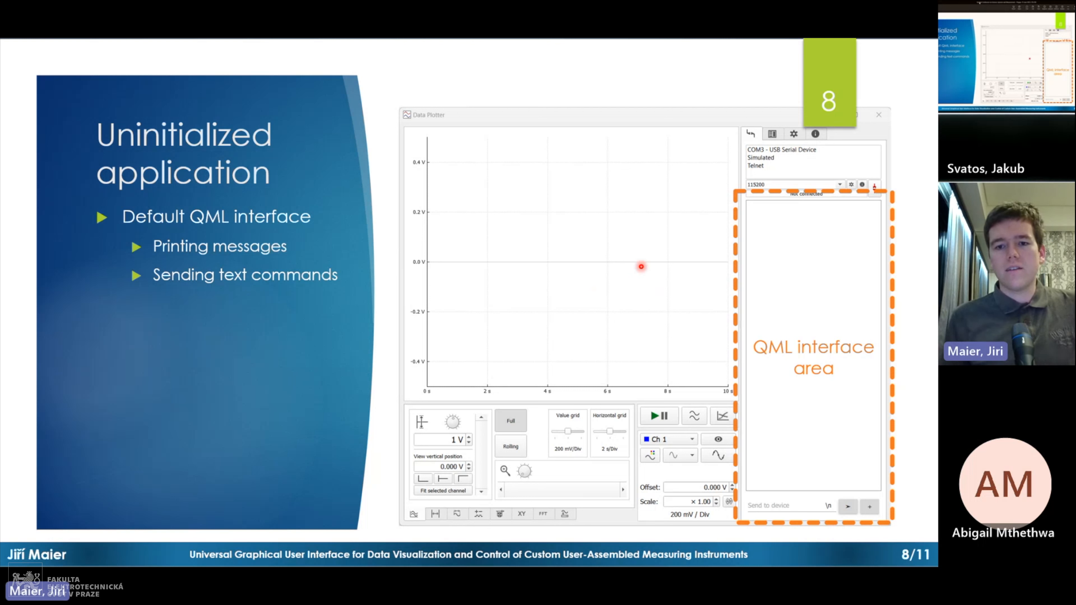
- Advance the shared deck to slide 9, Initialization, with the annotated attitude display
key(right)
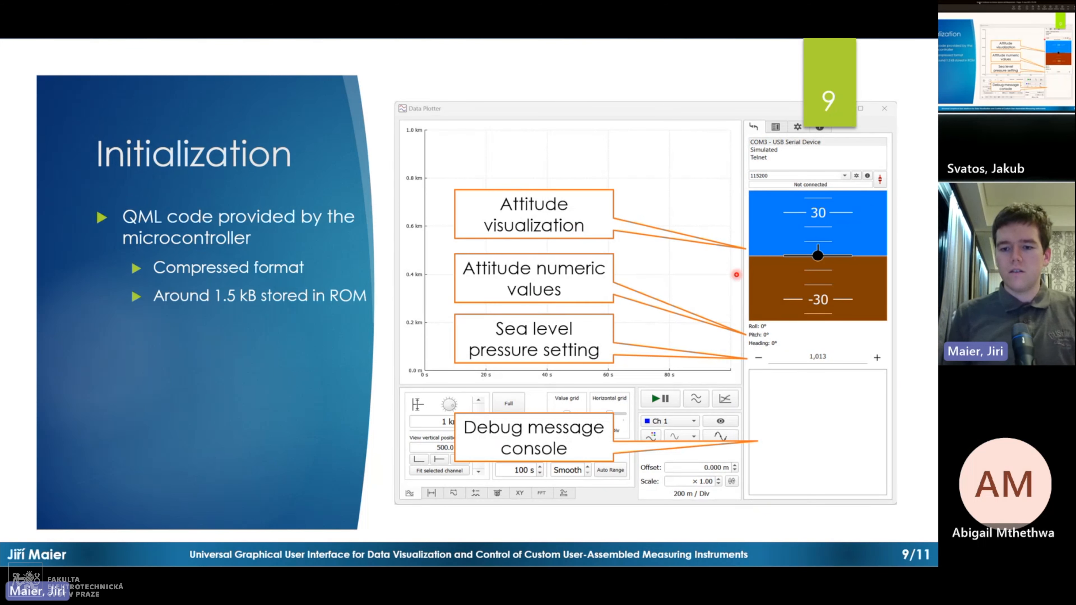
mouse_move(743, 526)
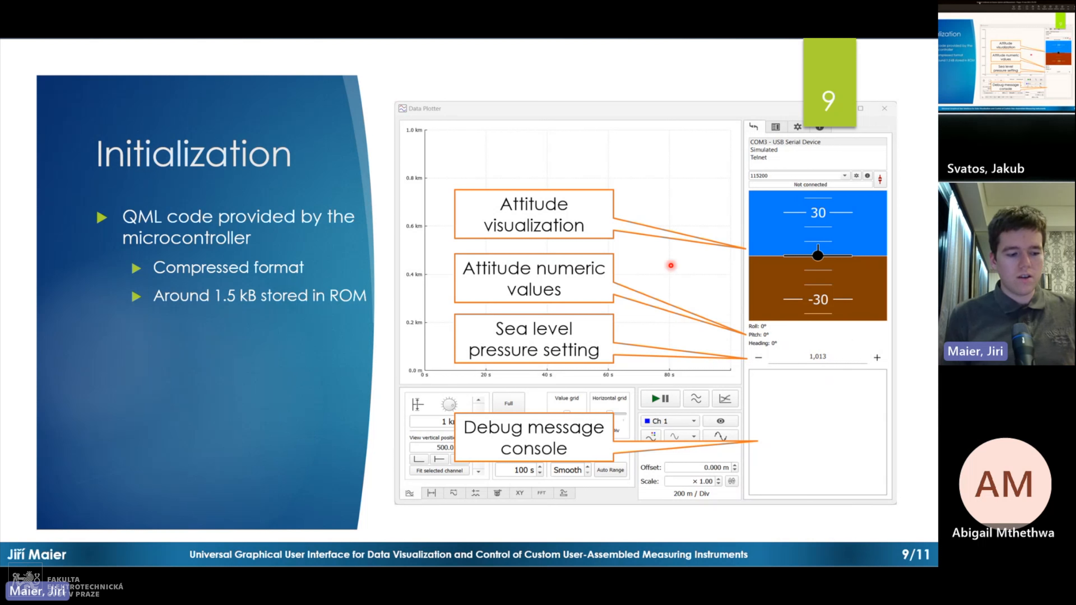
mouse_move(550, 306)
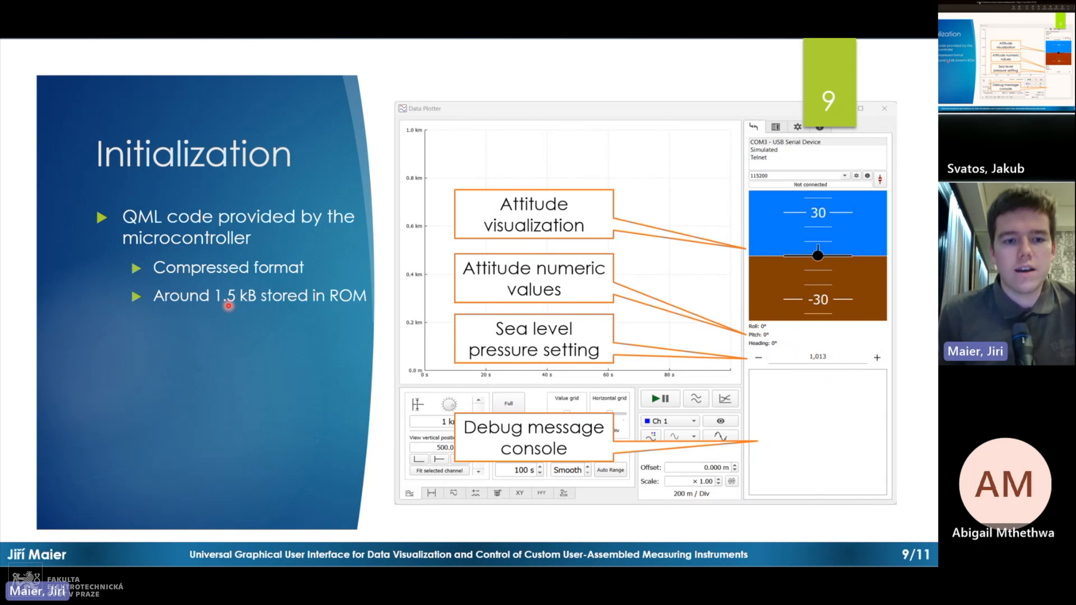
mouse_move(354, 306)
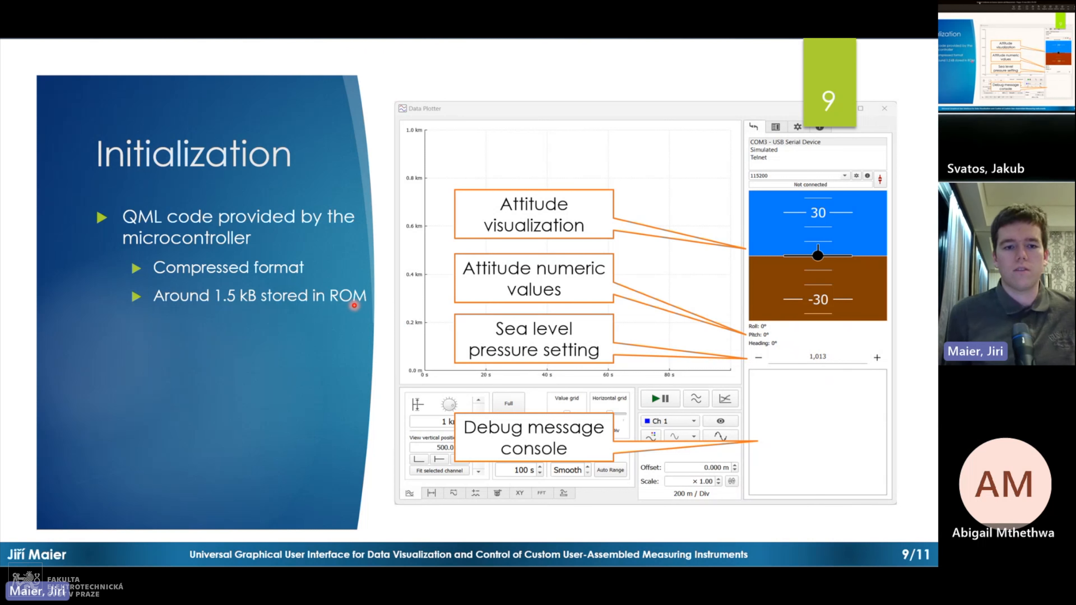
- Advance the shared deck to slide 10, Runtime, with the barometric altitude plot
key(Right)
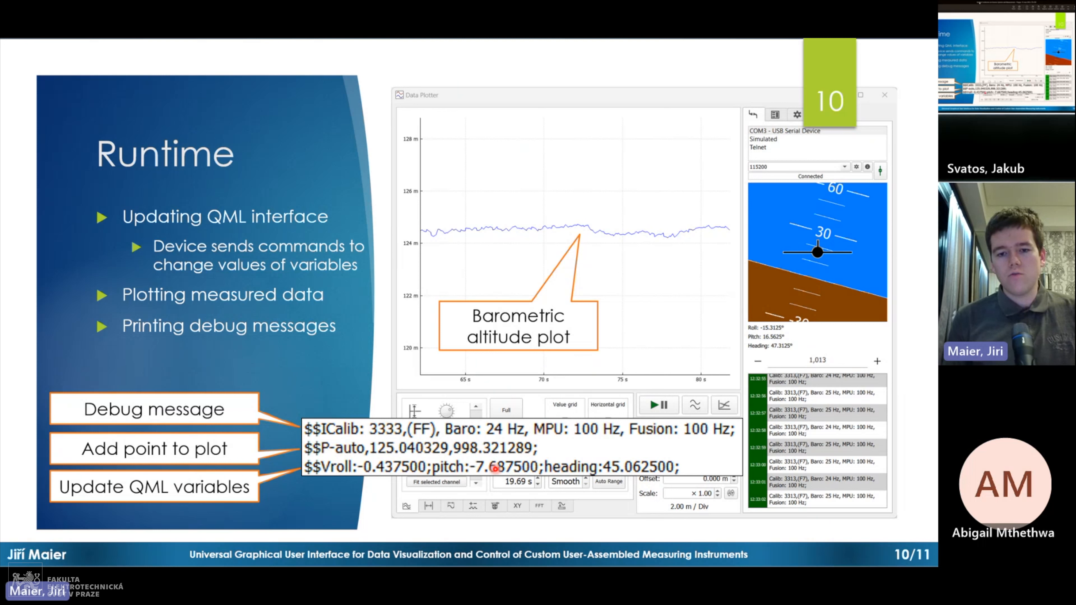
mouse_move(800, 241)
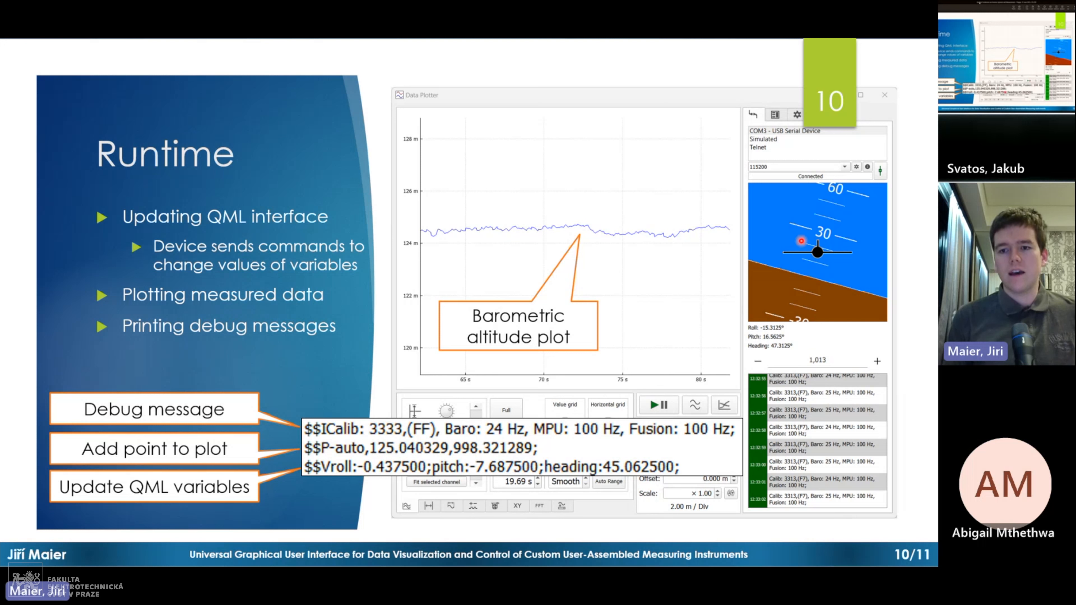